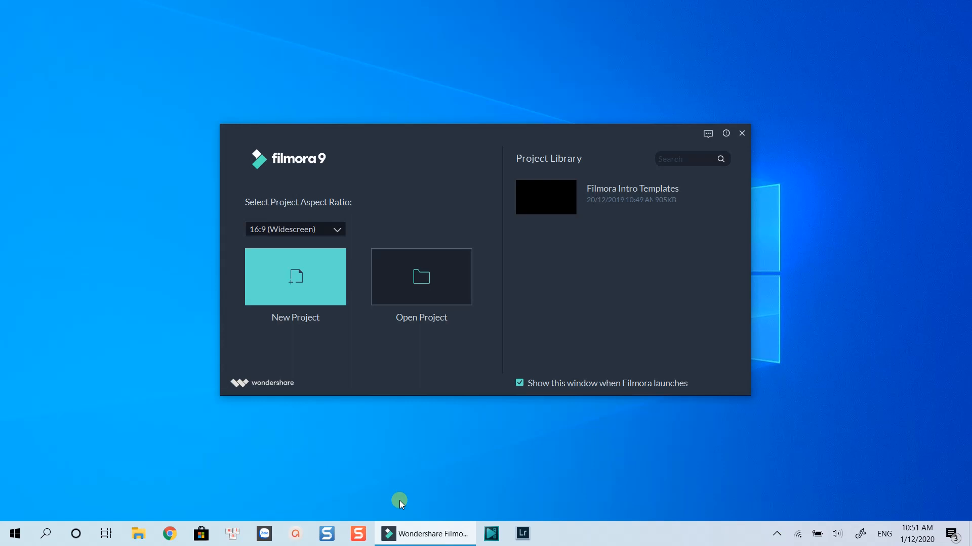
mouse_move(316, 429)
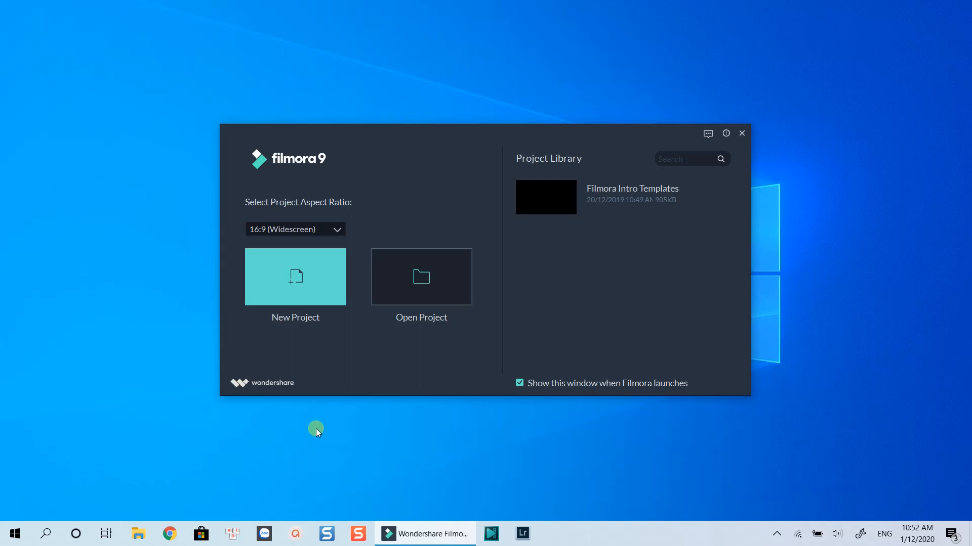
Step: Start a new widescreen project from the Filmora 9 launch window
left_click(294, 277)
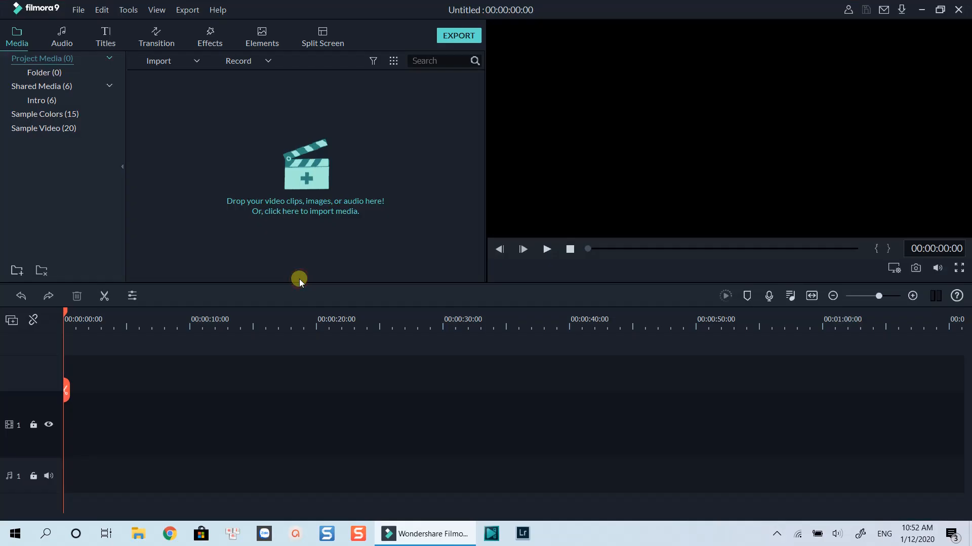
mouse_move(325, 260)
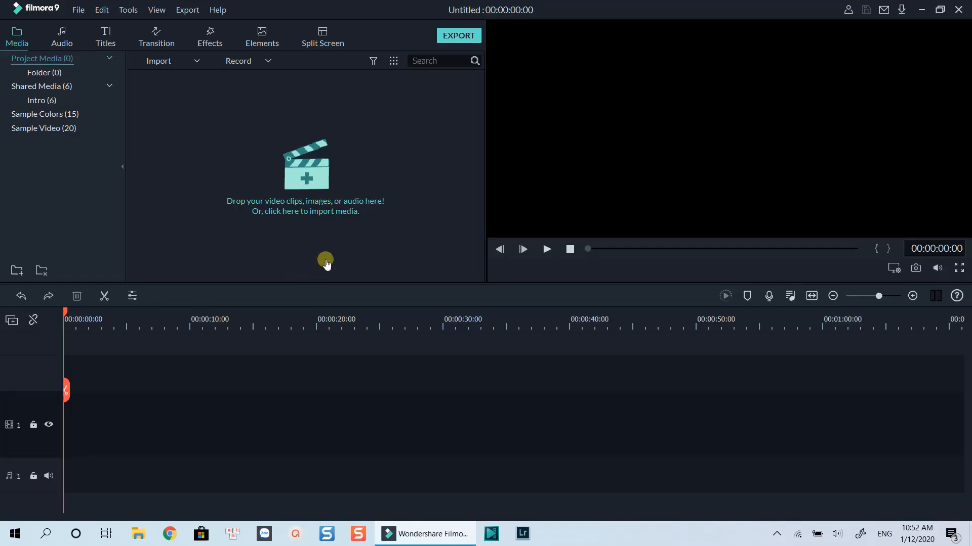
mouse_move(312, 195)
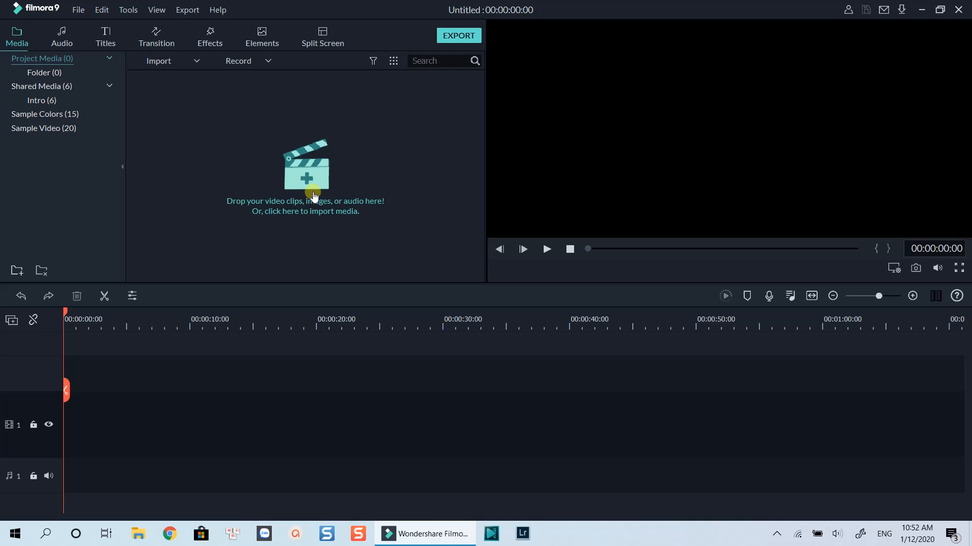
mouse_move(139, 534)
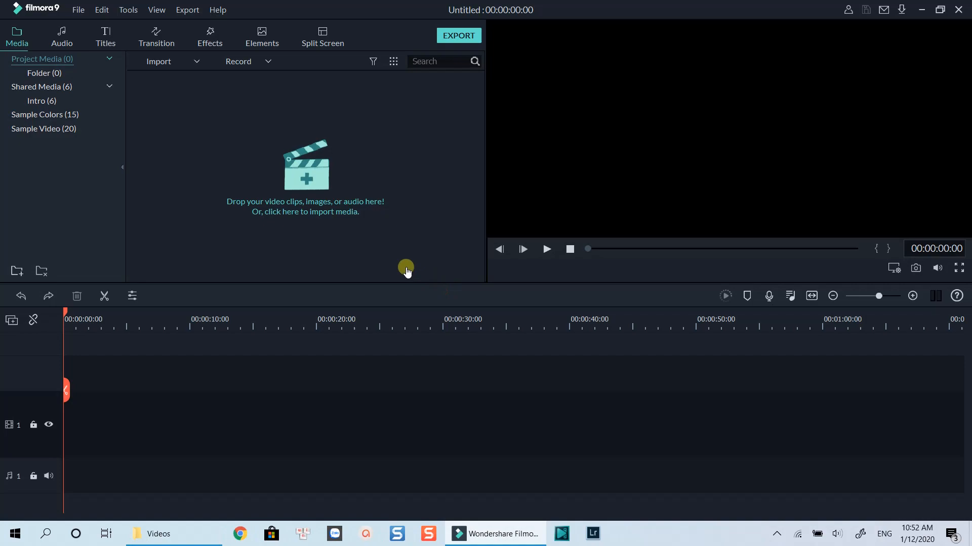
Step: Drag two Pexels clips from the Videos footage folder into the project media library
left_click(158, 534)
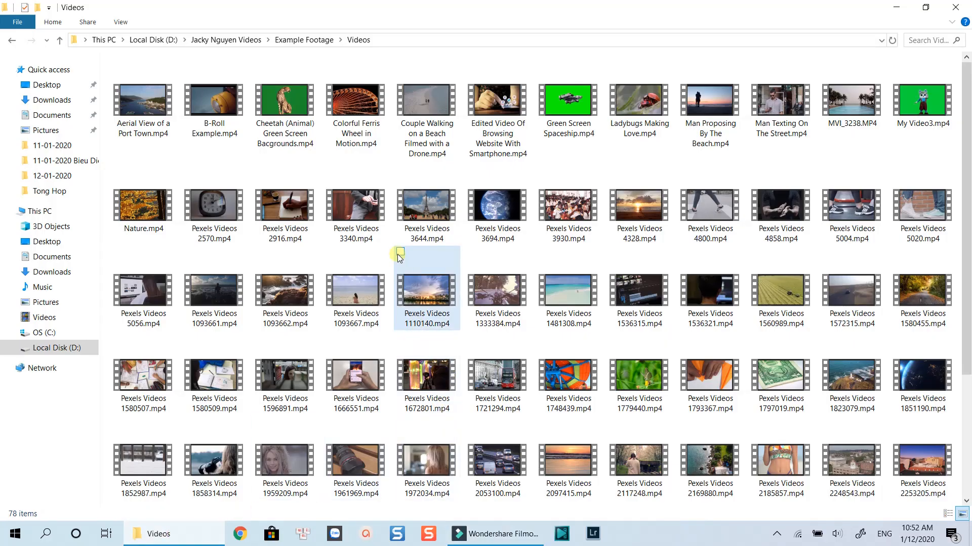
left_click(426, 289)
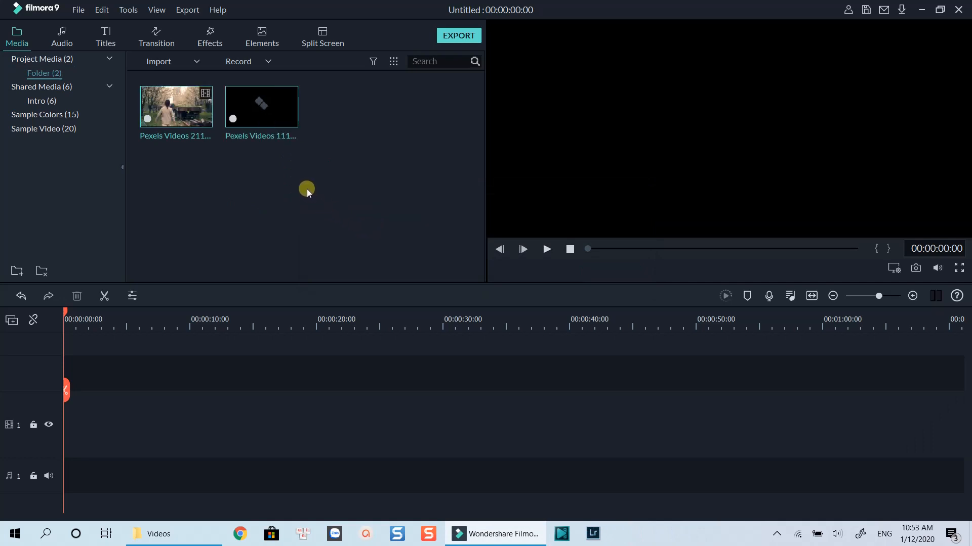
mouse_move(274, 169)
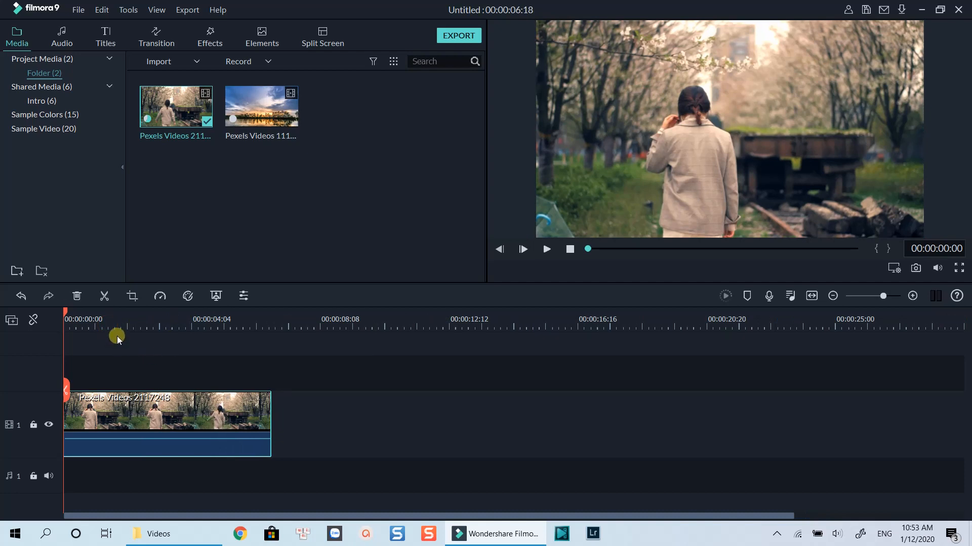
Step: Place the Pexels Videos 2117248 clip on video track 1 and move the playhead to the first cut point
left_click(522, 249)
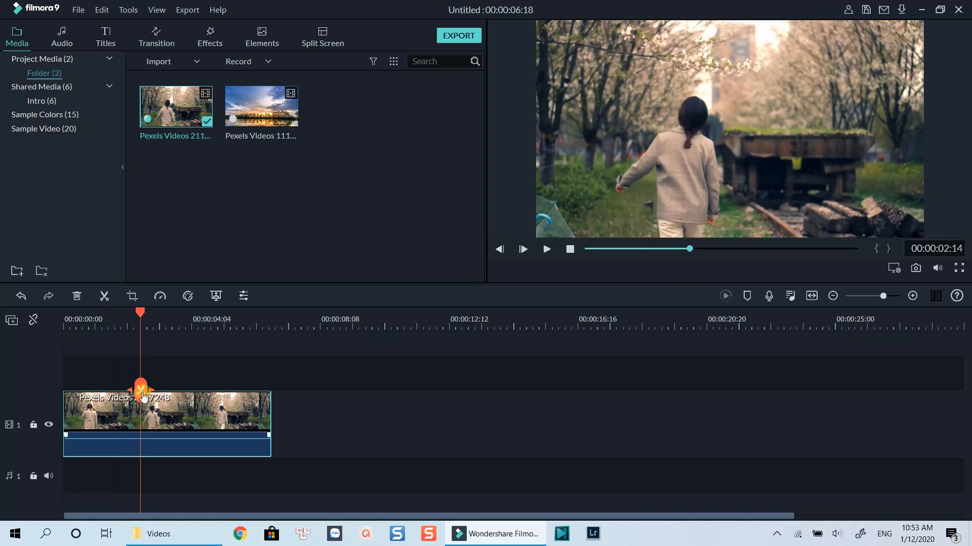
mouse_move(141, 391)
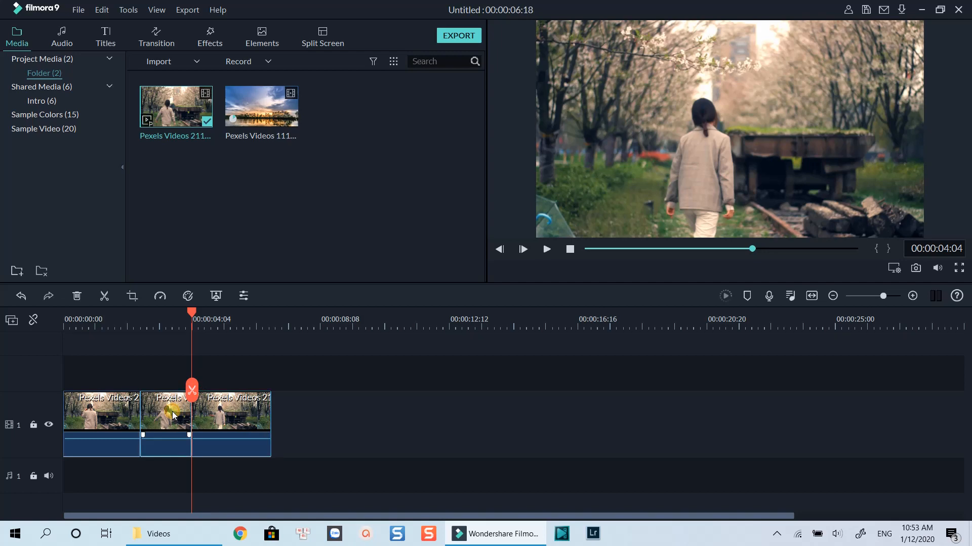
Step: Delete the split-off middle piece of the first clip and remove the leftover gap
right_click(172, 415)
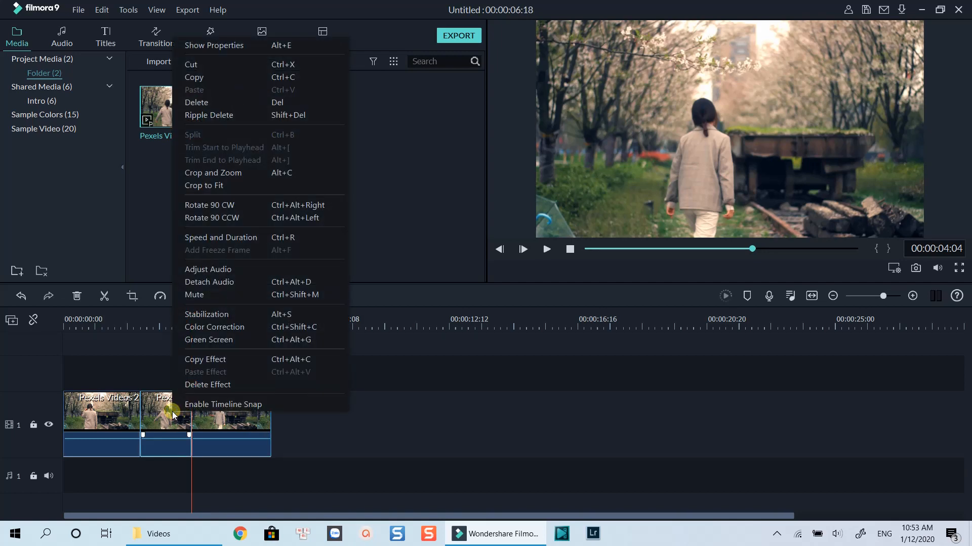
mouse_move(215, 327)
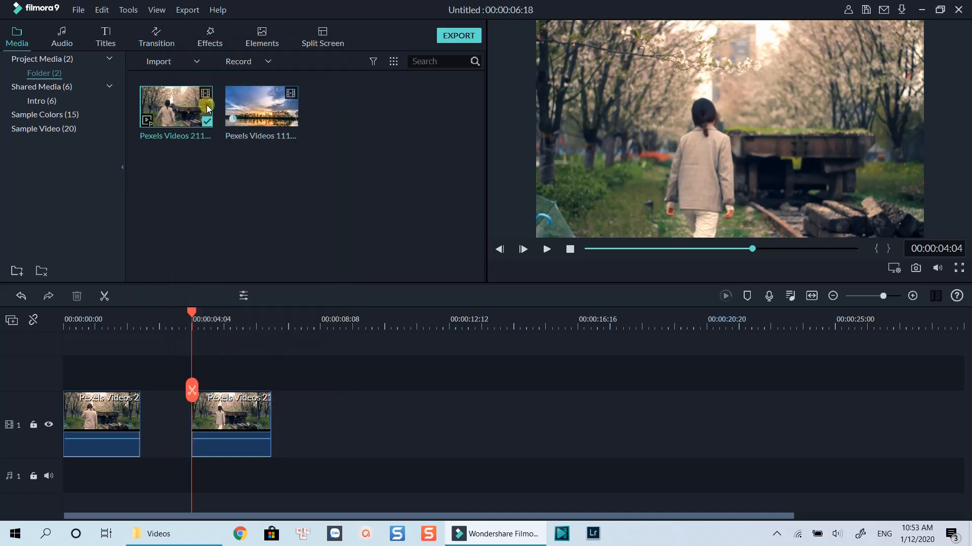
left_click(217, 424)
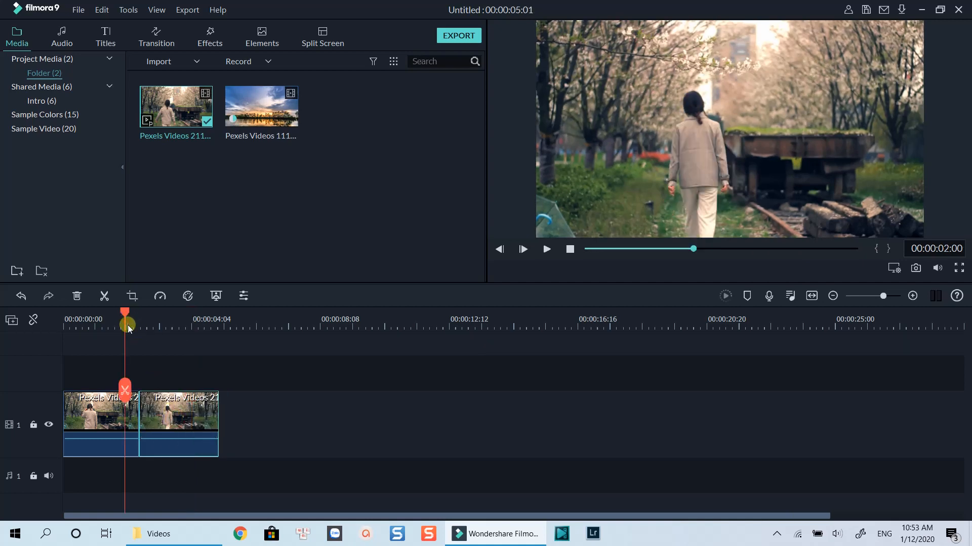
Step: Trim the tail of the first clip so the timeline runs about three seconds
left_click(545, 249)
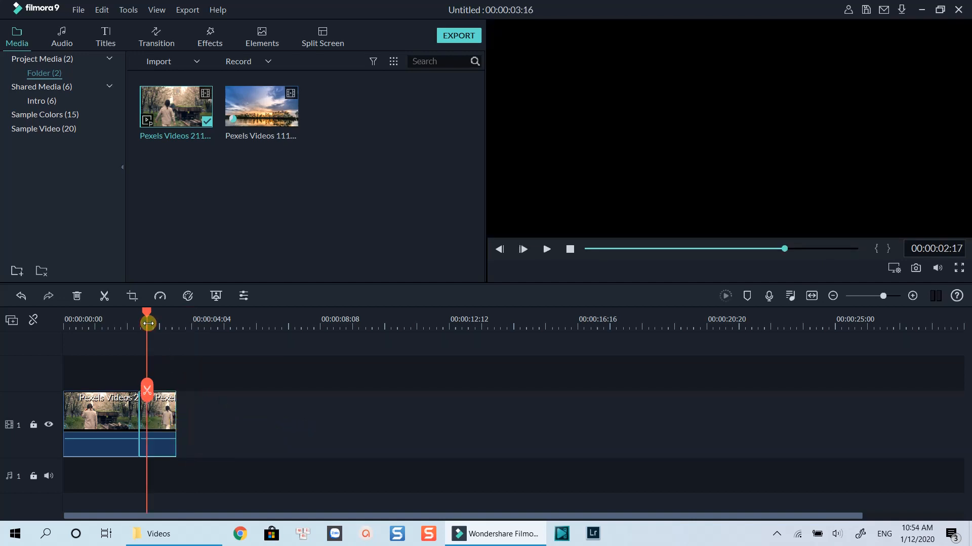
left_click(545, 249)
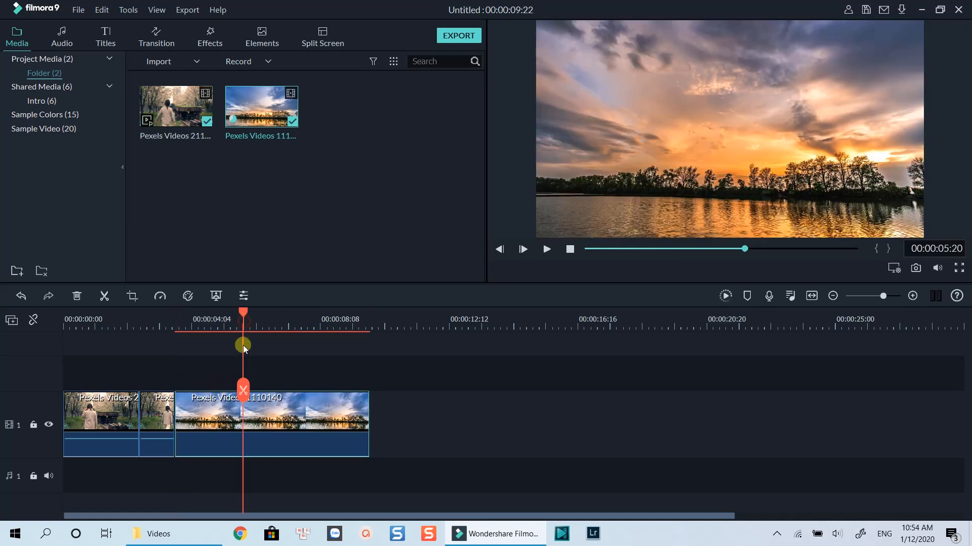
mouse_move(244, 397)
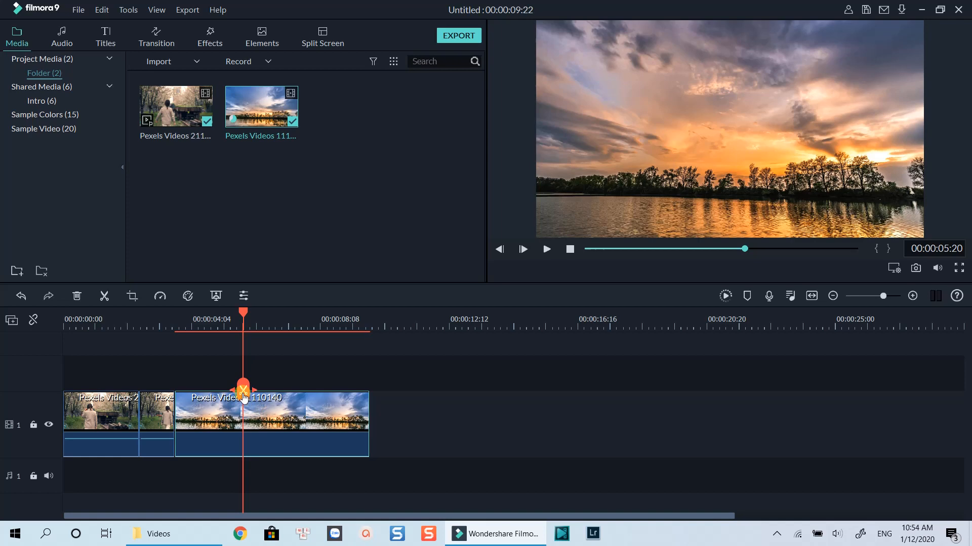
Step: Delete the part of the sunset clip after 00:00:05:20
right_click(272, 412)
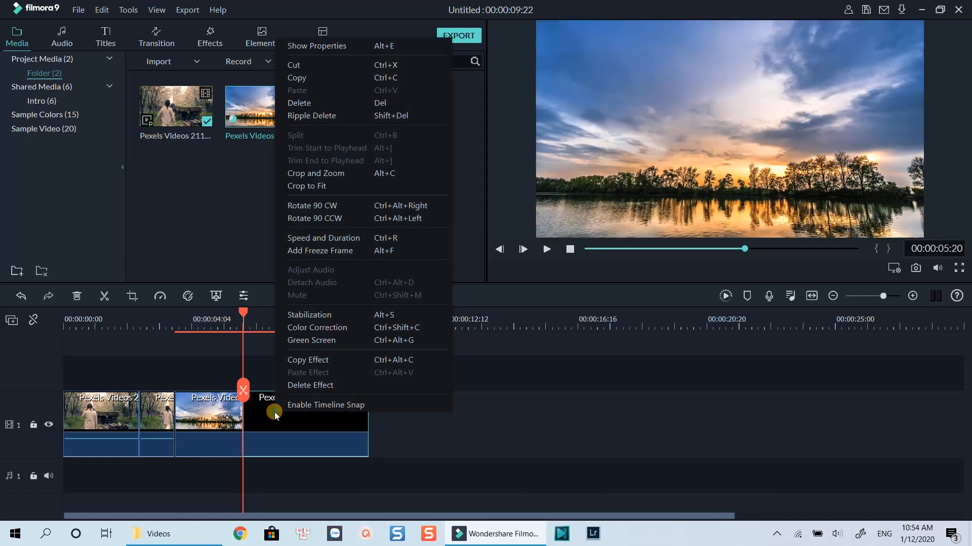
left_click(325, 260)
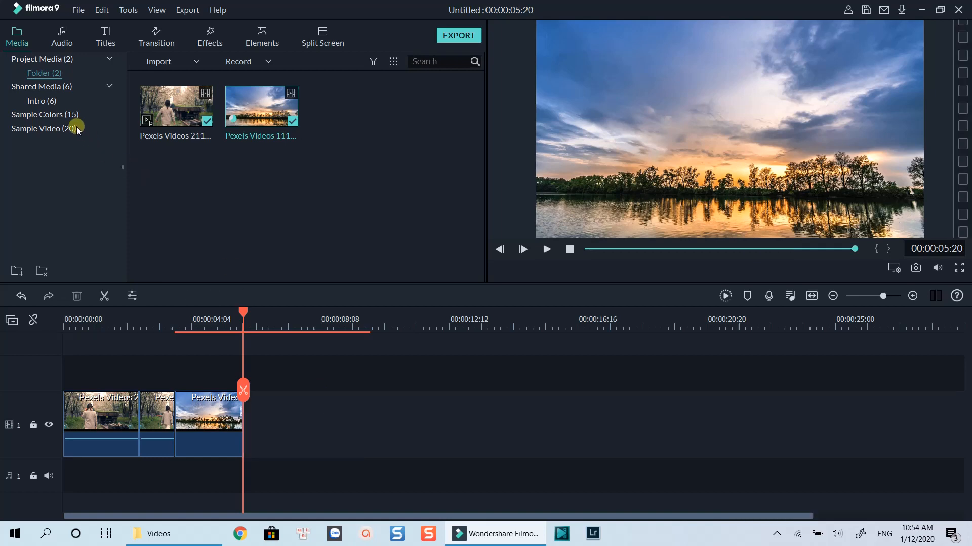
mouse_move(47, 89)
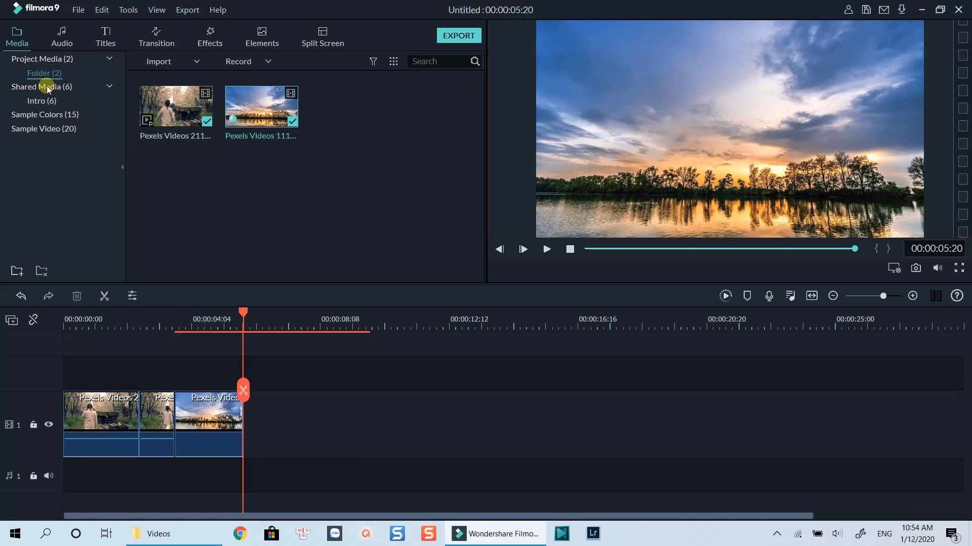
Step: Add the Jacky Tutorial Intro clip from Shared Media after the sunset clip
left_click(41, 87)
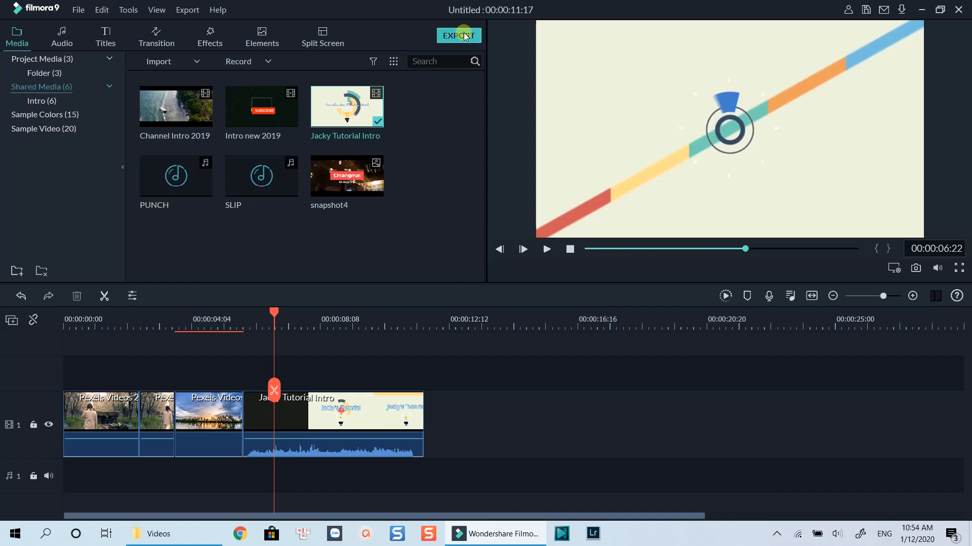
Step: Export the timeline as a local MP4 named 'Cut Trim Video'
left_click(458, 35)
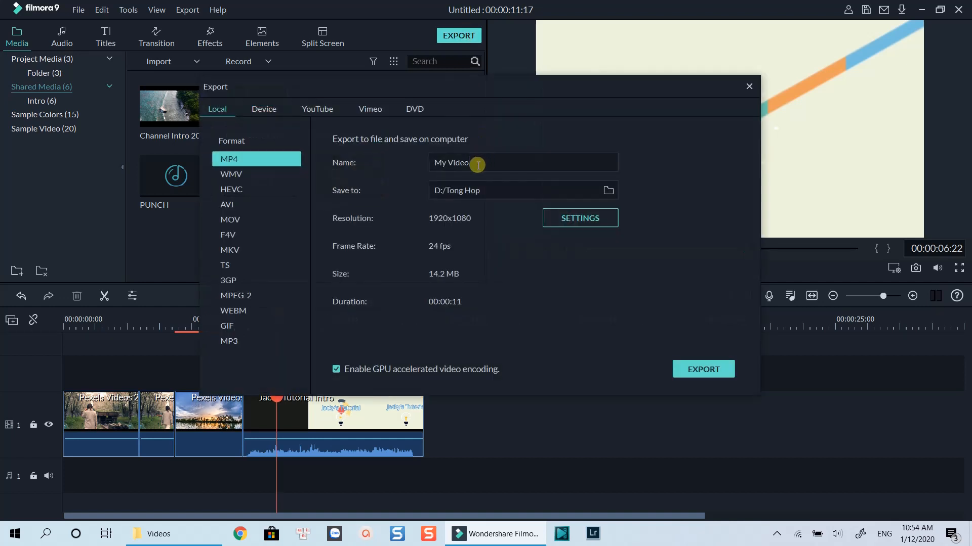
type("Cut")
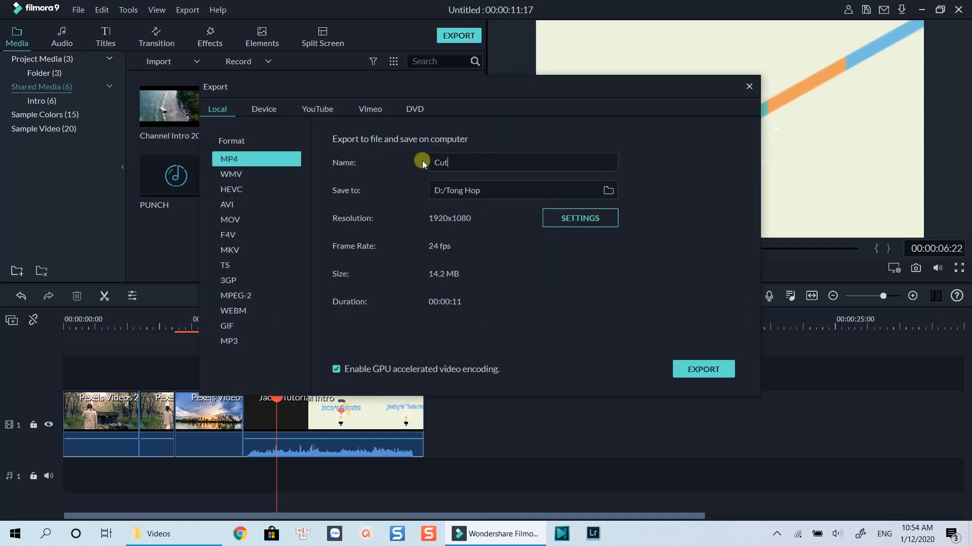
type("Trim Video")
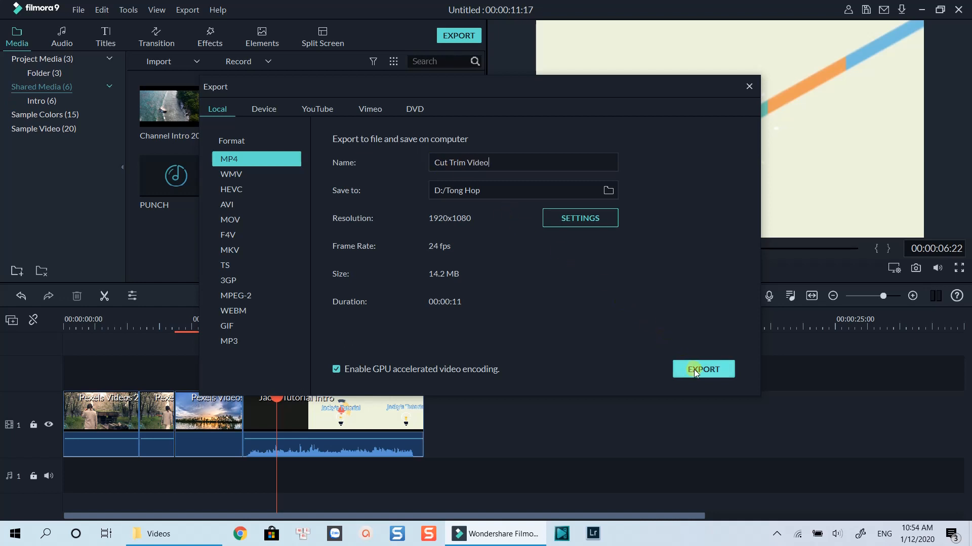
left_click(703, 370)
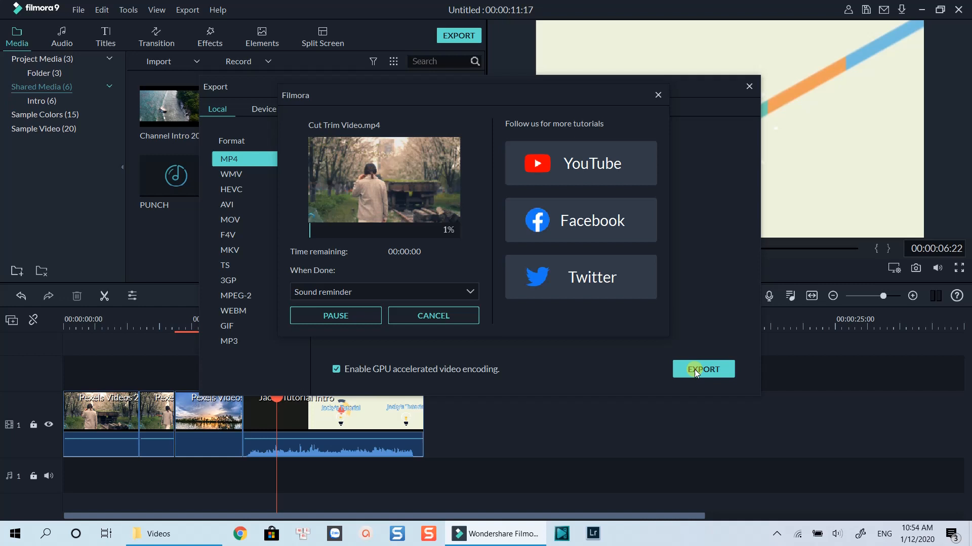